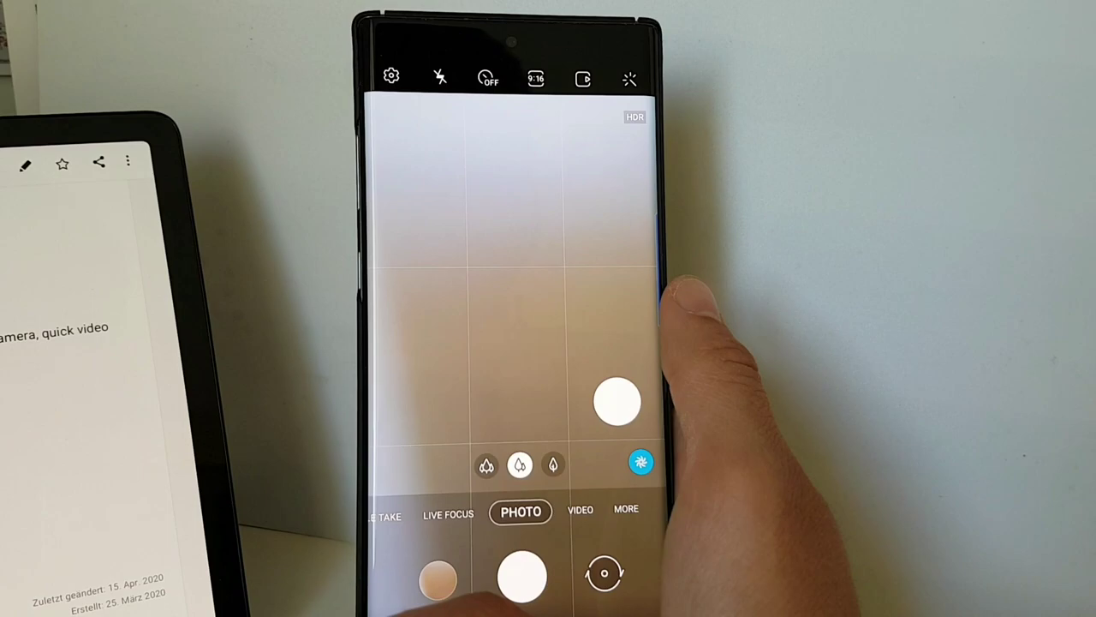
Reveal the MORE modes grid listing Pro, Panorama, Food, Night, Hyperlapse and Pro Video.
click(626, 510)
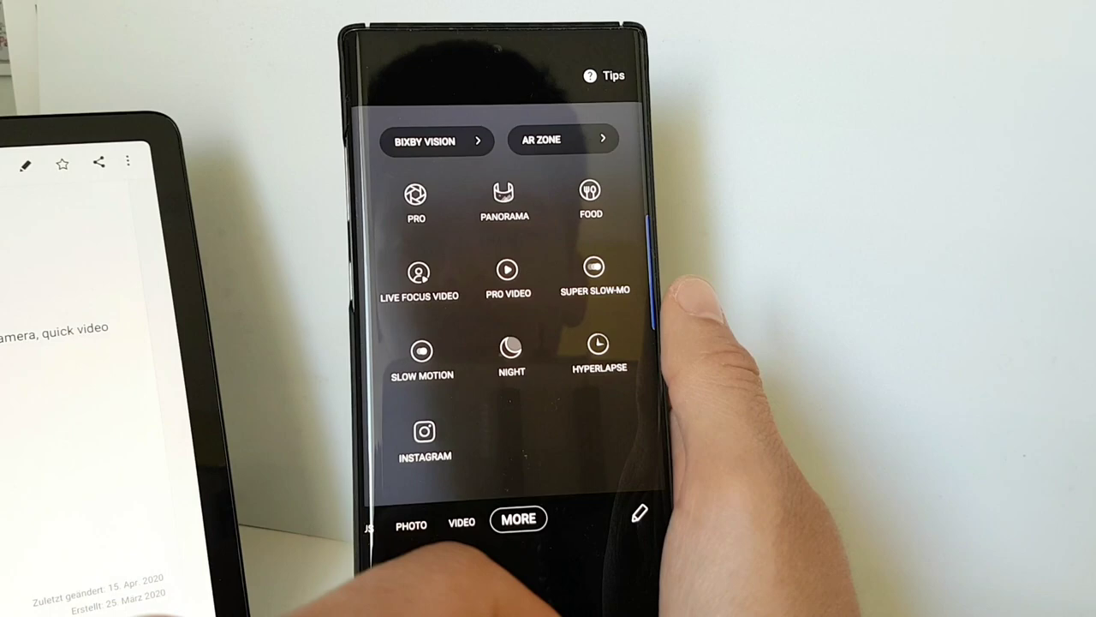